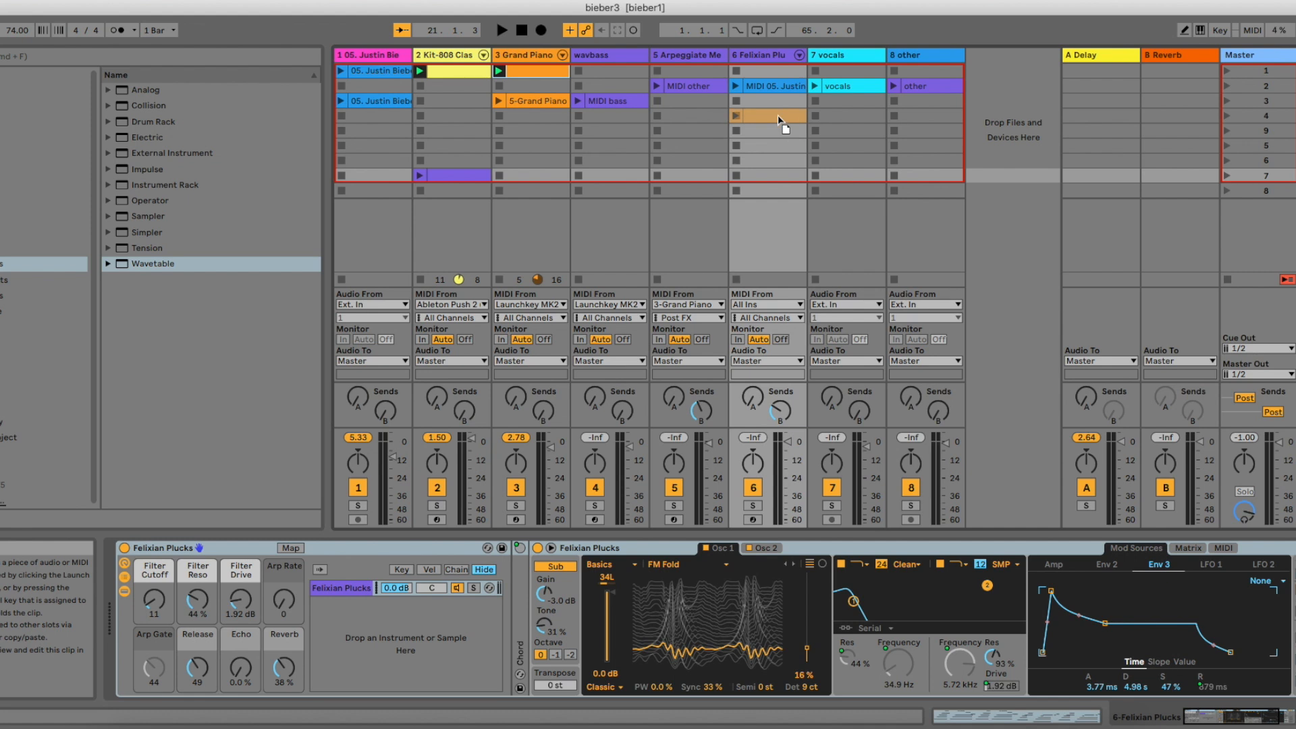
# - Move the Felixian Plucks piano clip to the first scene and launch the 'Intentions' song clip
pyautogui.click(737, 116)
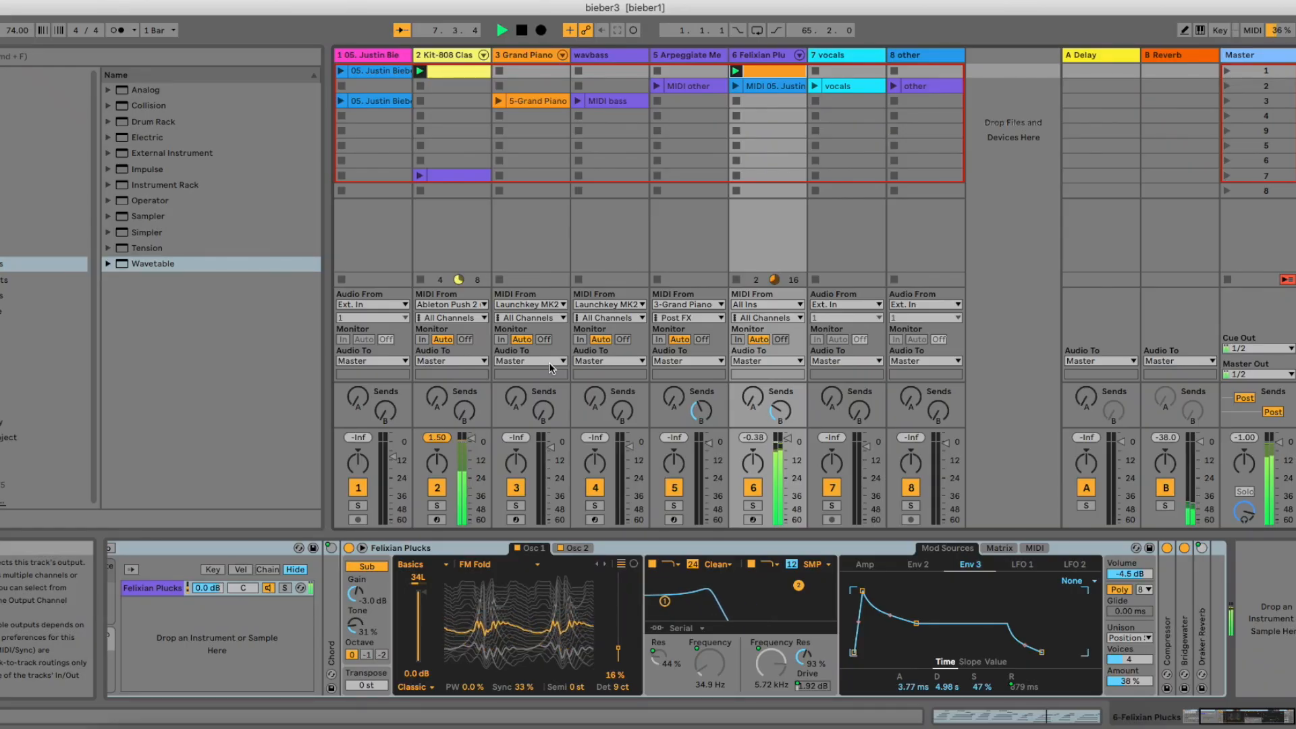
pyautogui.click(377, 101)
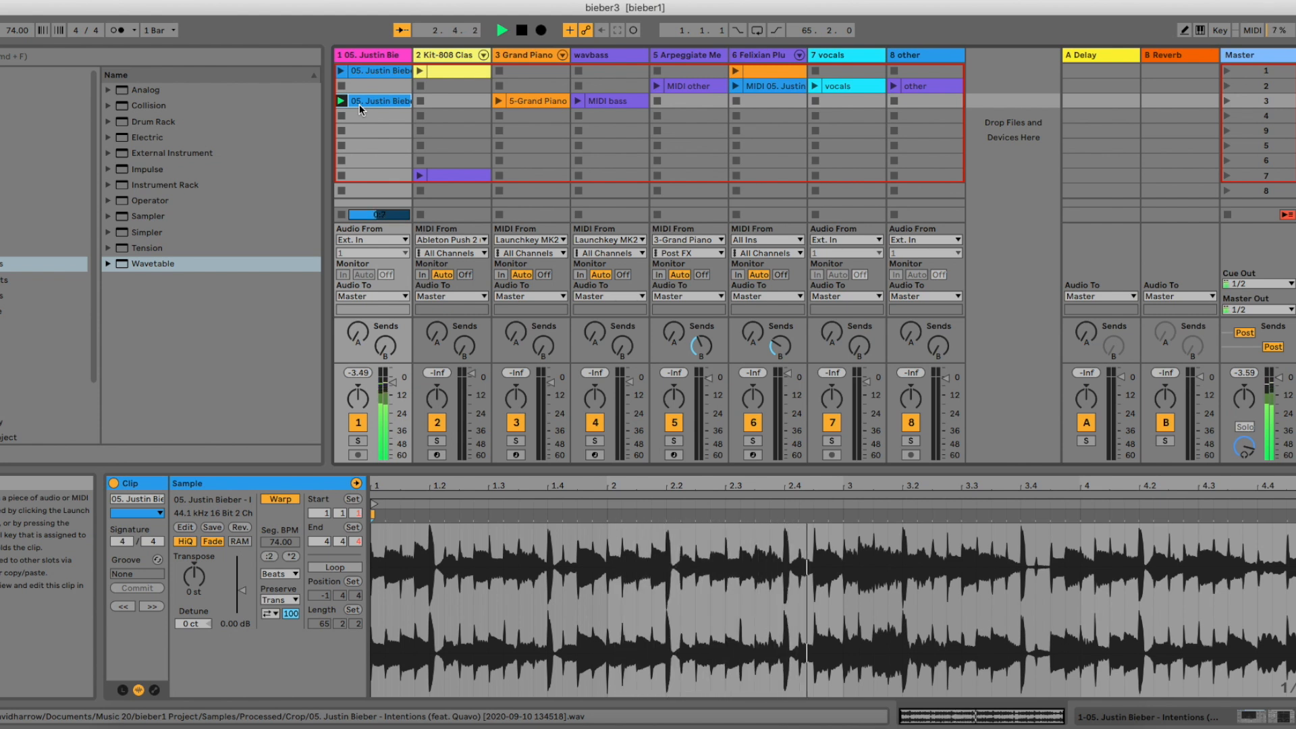
# - Convert the song clip's riff to a new Melody to MIDI track and launch the MIDI clip
pyautogui.click(340, 101)
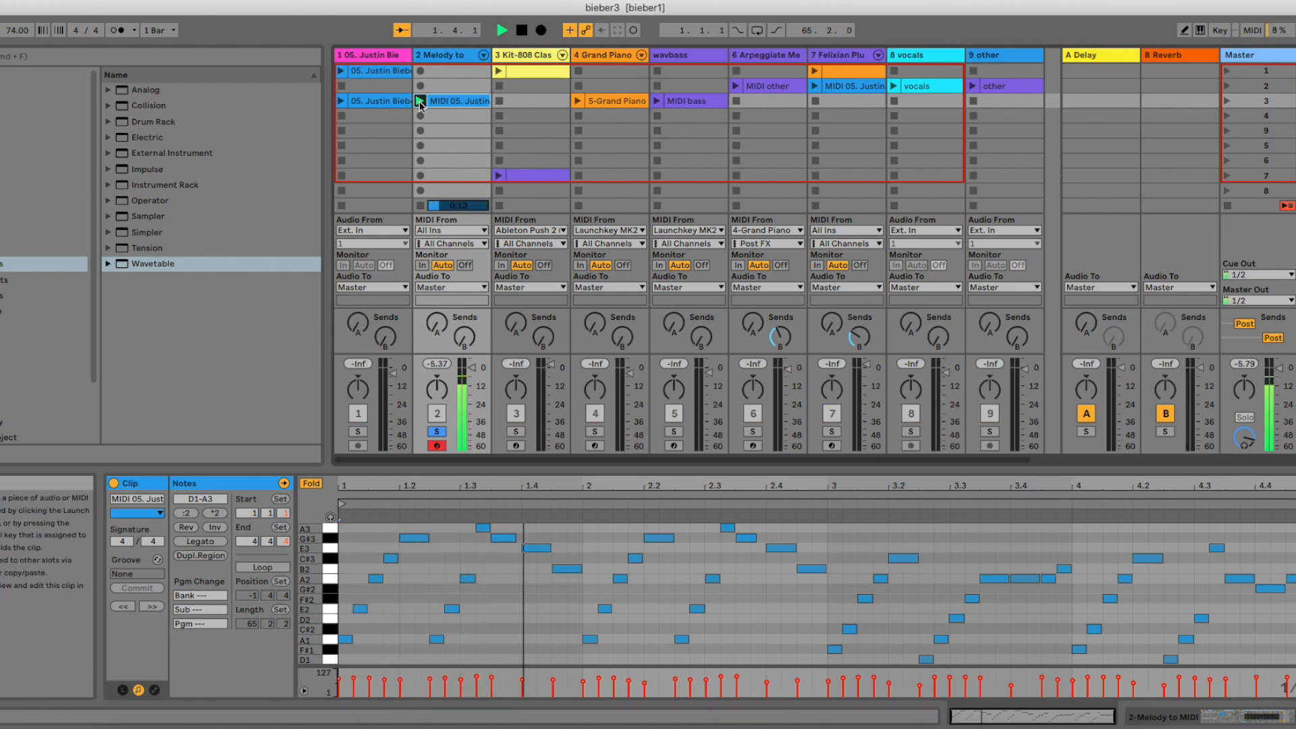
pyautogui.click(420, 100)
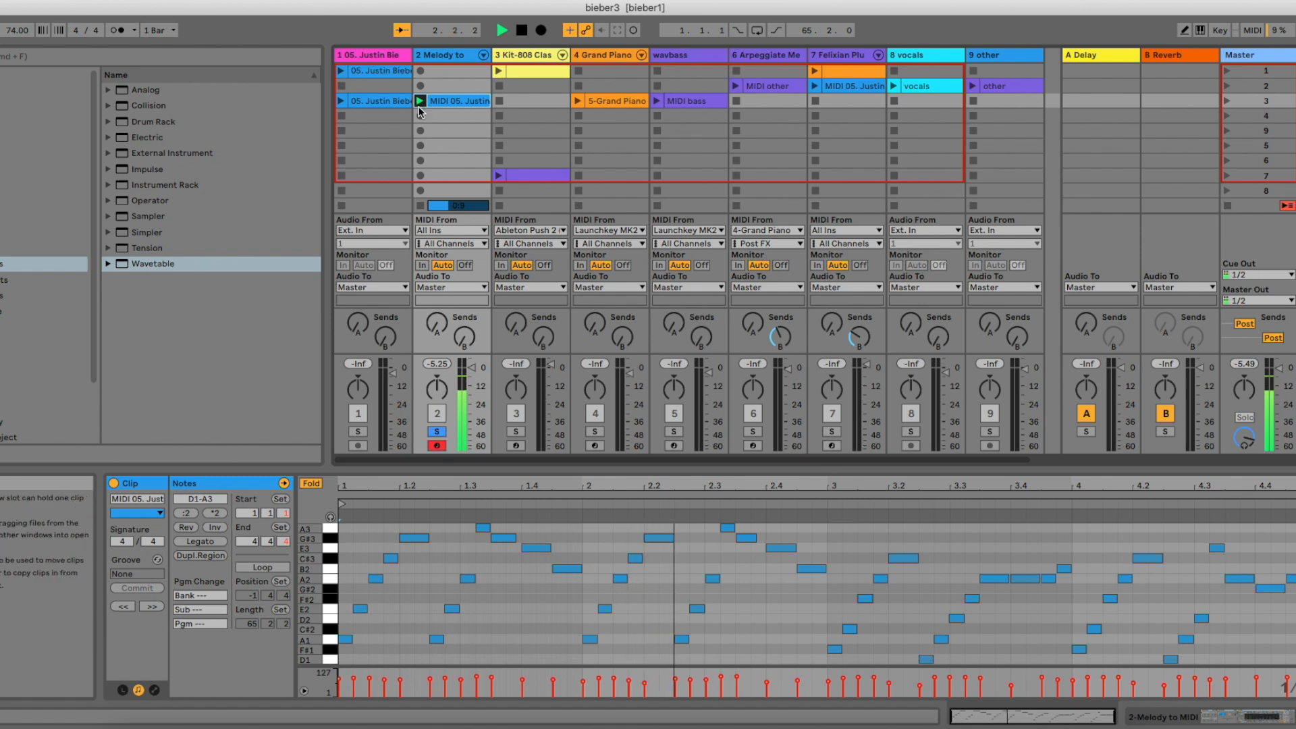